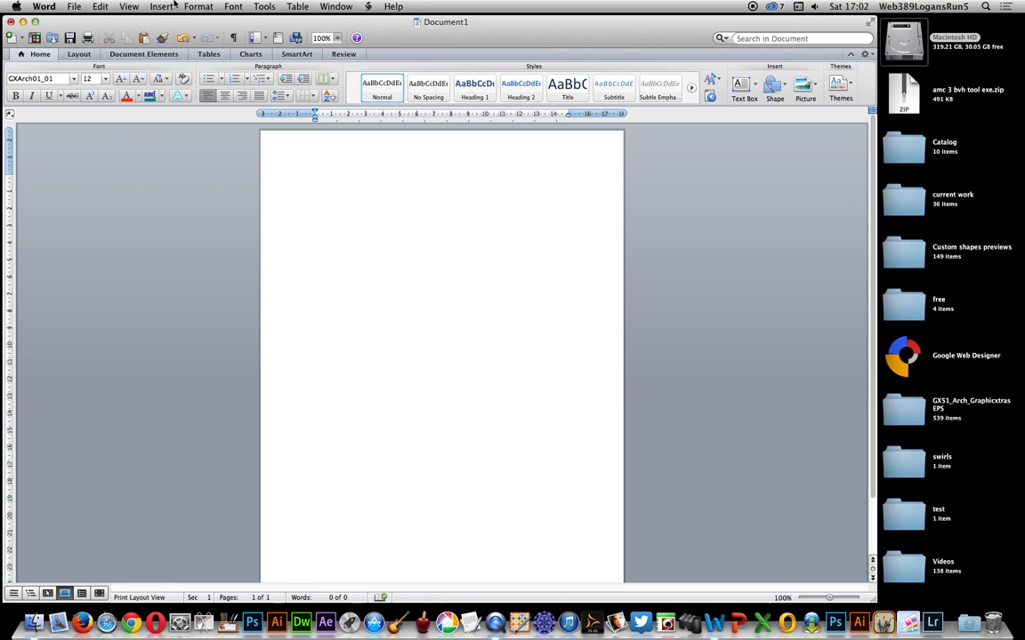
Insert a text box near the top of the page for GXArch01 dingbats at 36 pt.
left_click(156, 7)
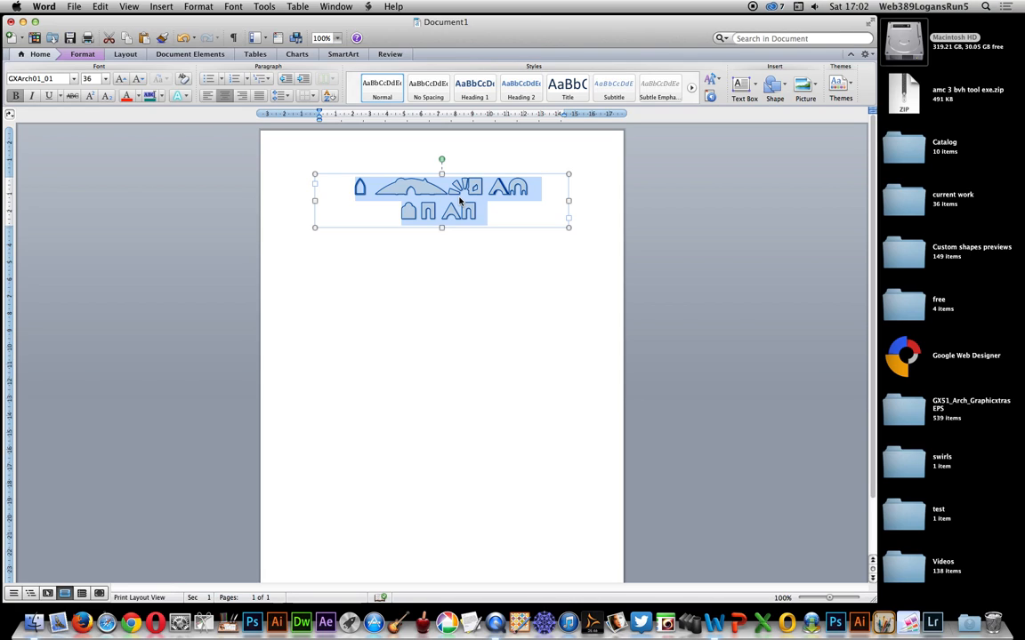
Keep only one arch glyph and set its font size to 300.
key("Delete")
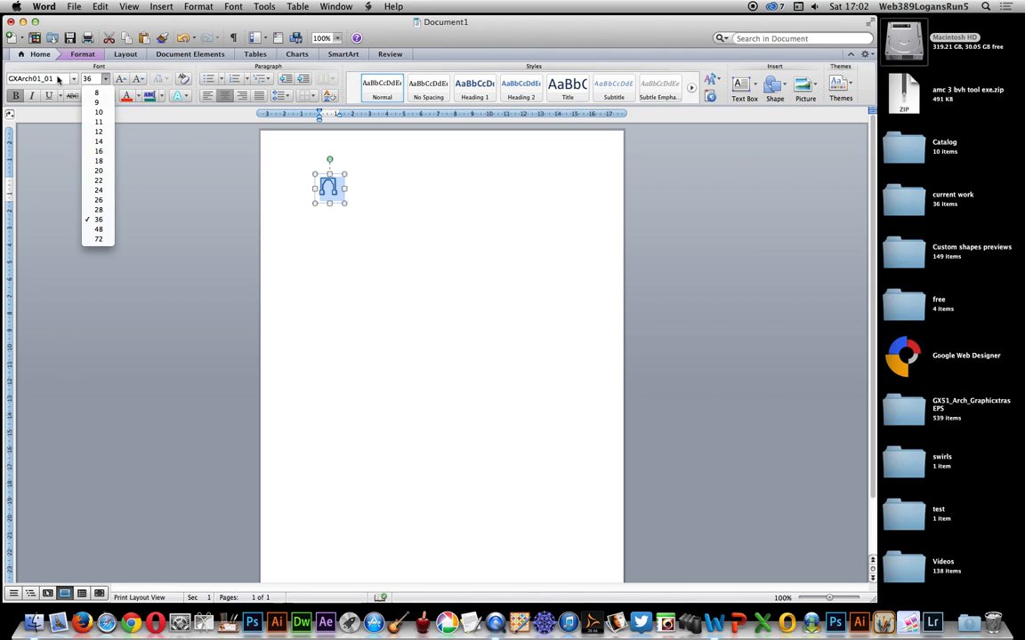
mouse_move(99, 239)
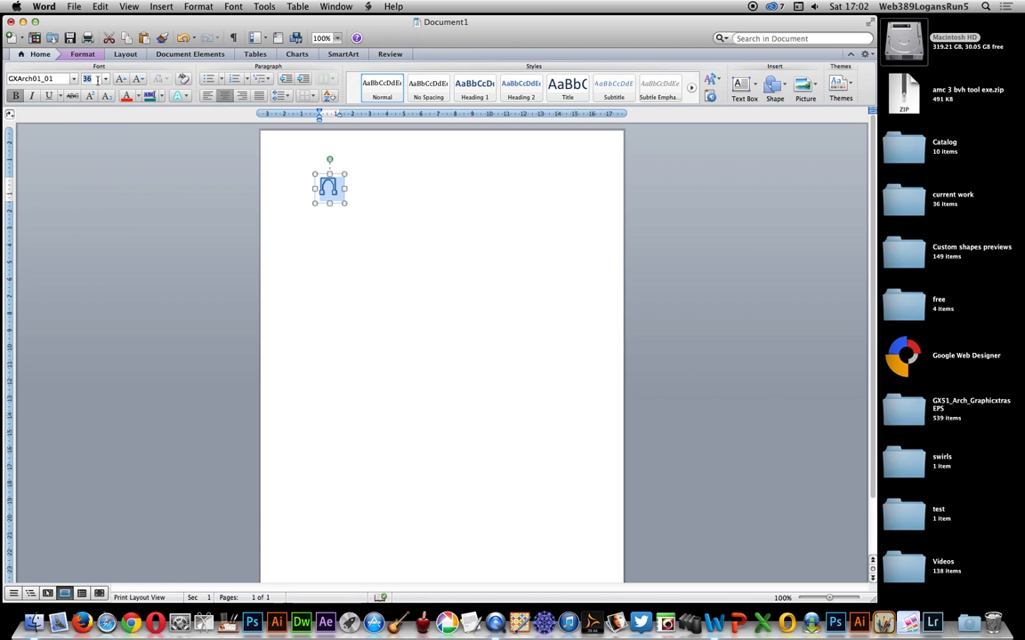
type("300")
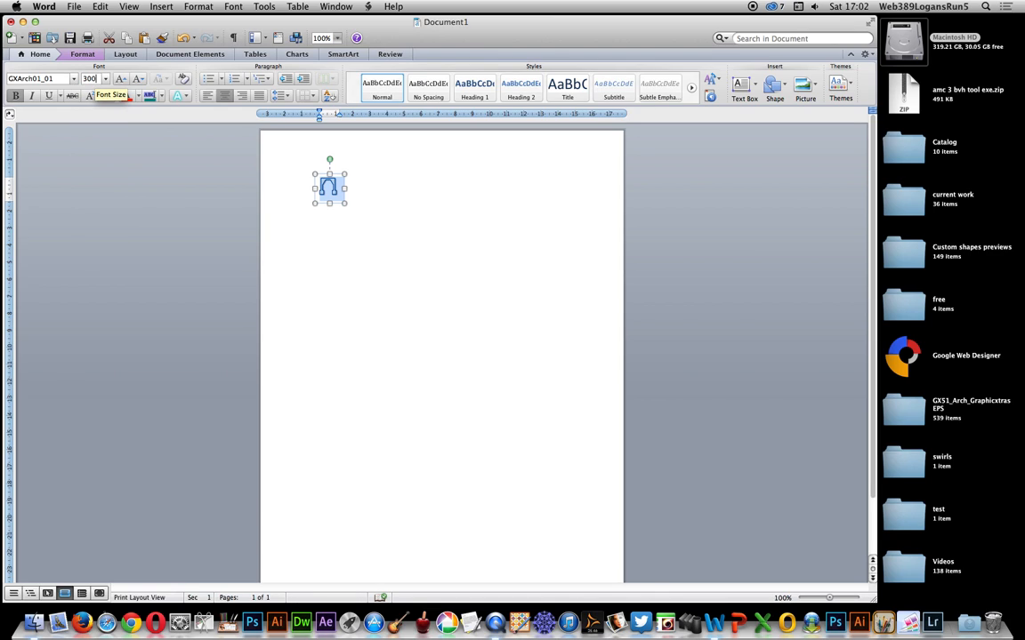
left_click_drag(345, 202, 492, 372)
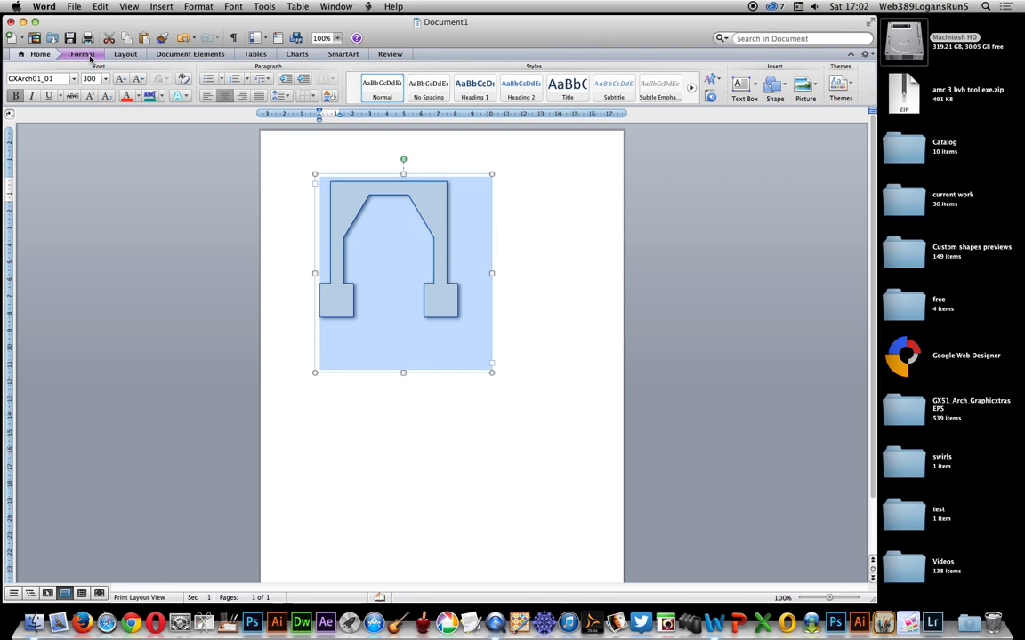
Move the arch text box right and apply a blue gradient text style.
left_click(85, 59)
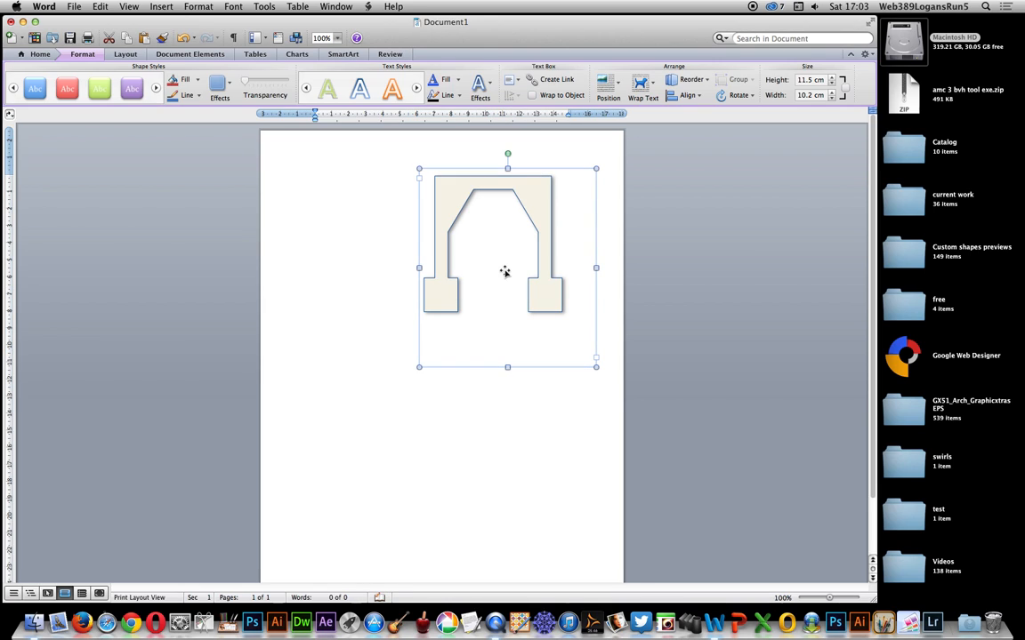
mouse_move(456, 241)
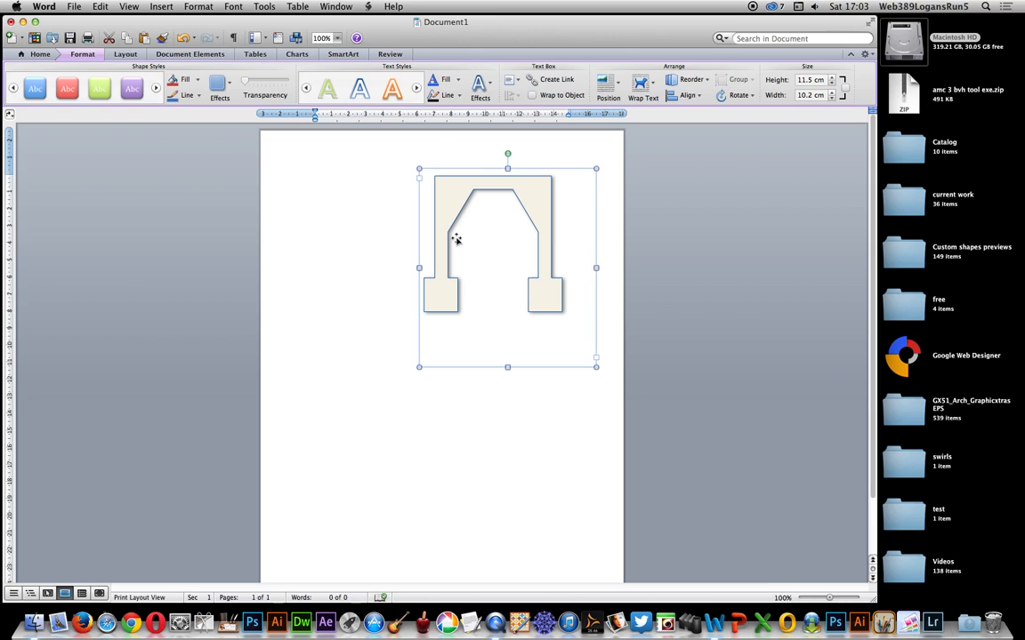
mouse_move(435, 124)
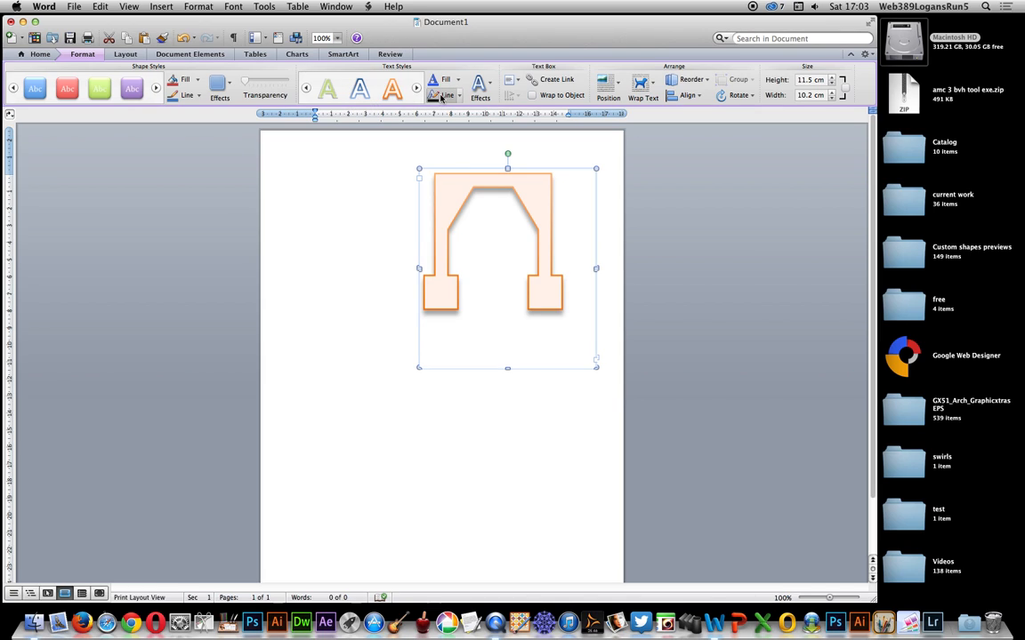
left_click(406, 84)
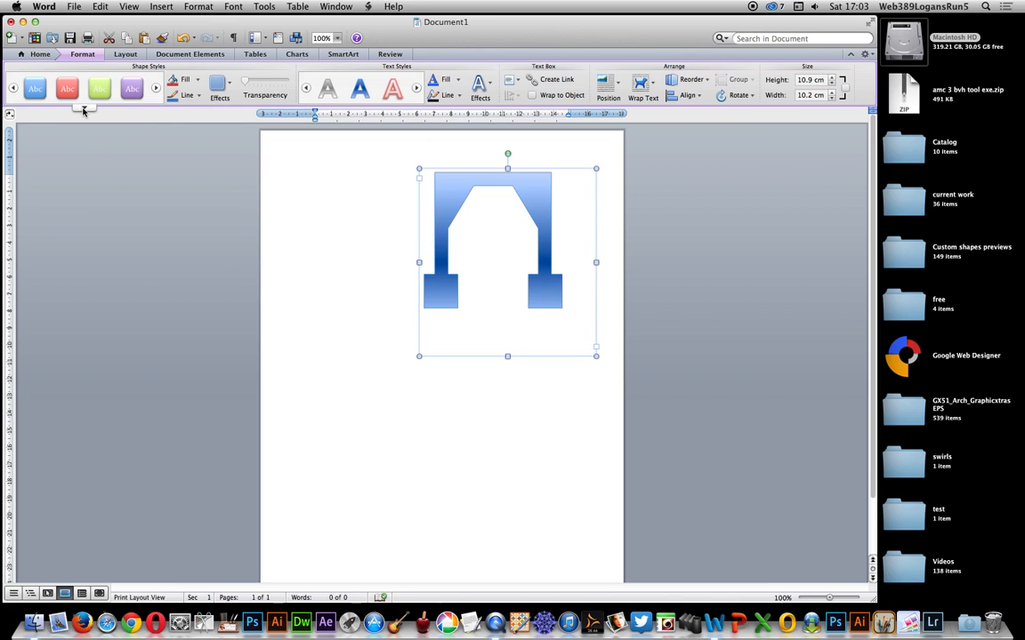
Browse the shape styles and text effects galleries for the blue arch.
left_click(84, 107)
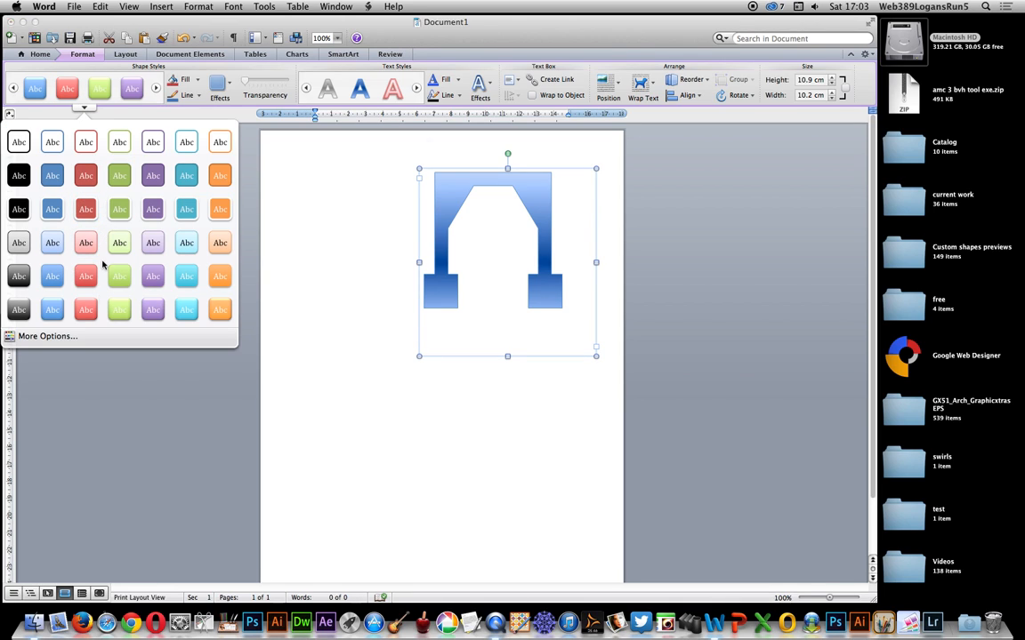
mouse_move(245, 156)
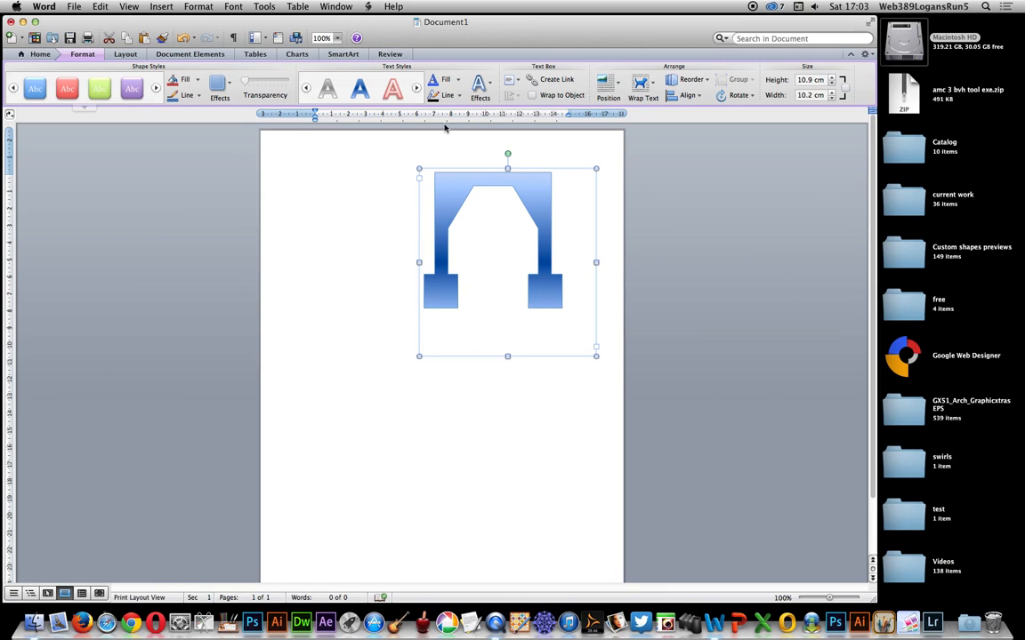
left_click(477, 83)
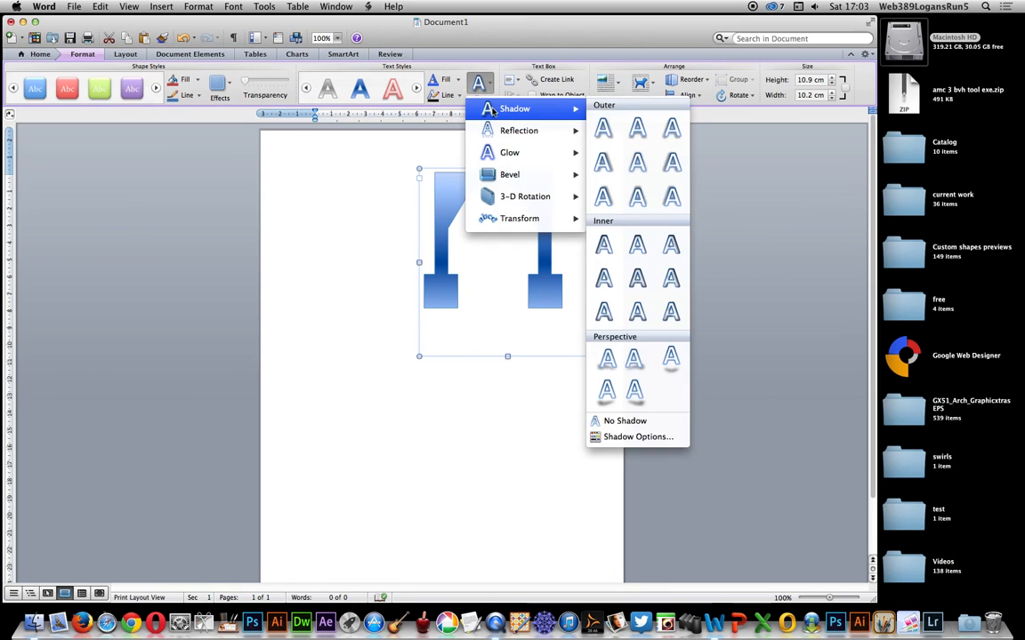
mouse_move(543, 139)
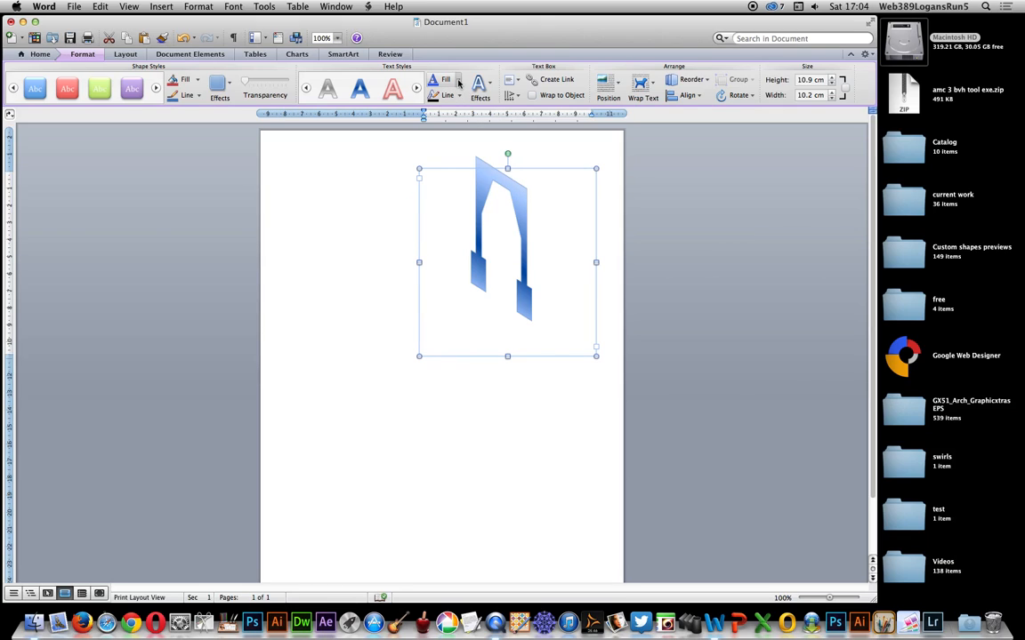
Fill the arch with peach and give its outline a dashed pattern.
left_click(460, 79)
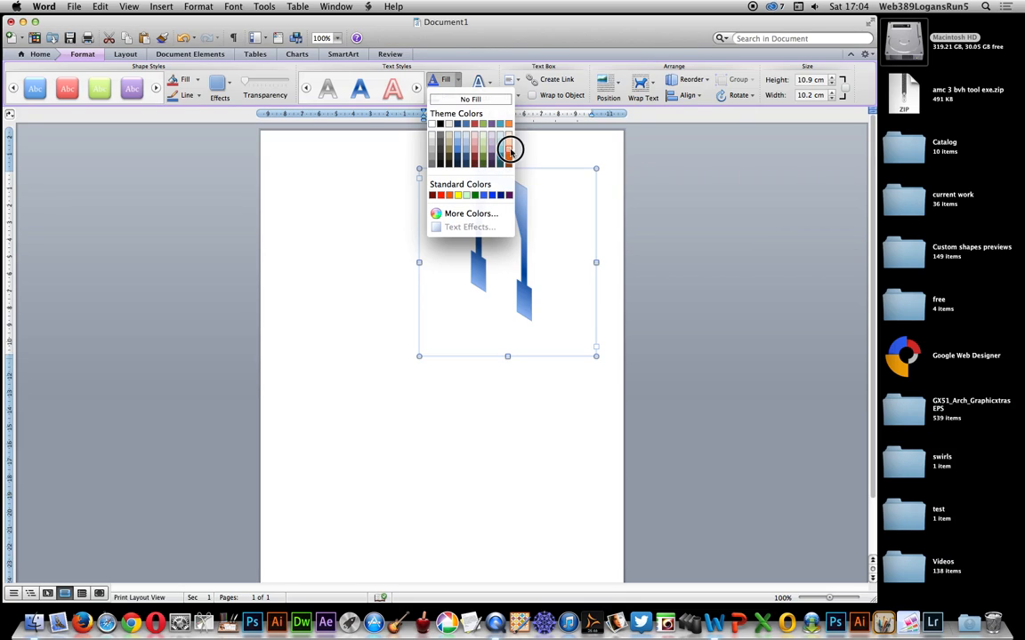
left_click(507, 148)
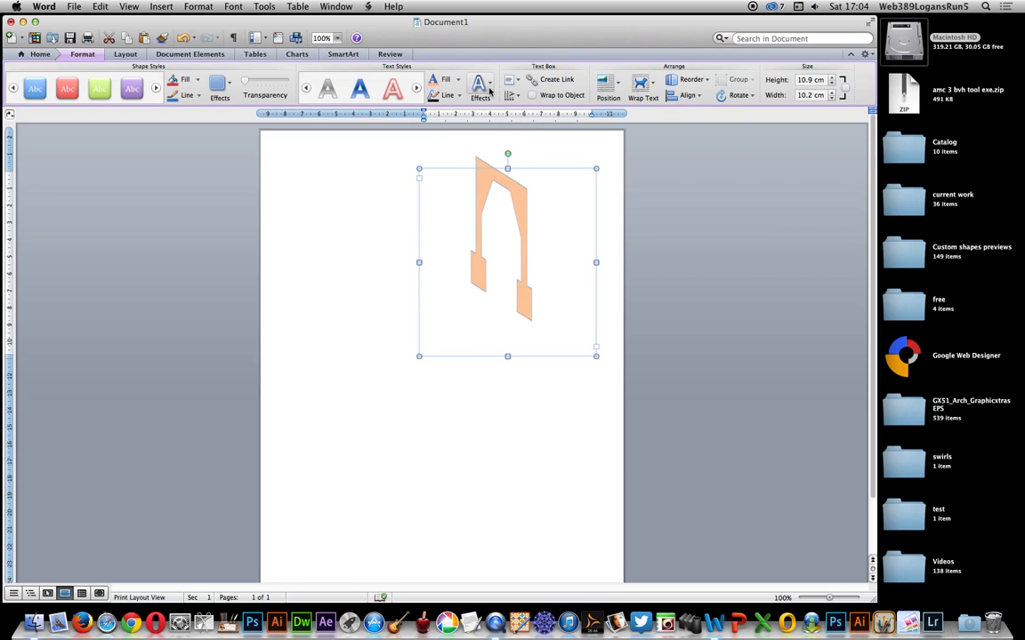
left_click(444, 95)
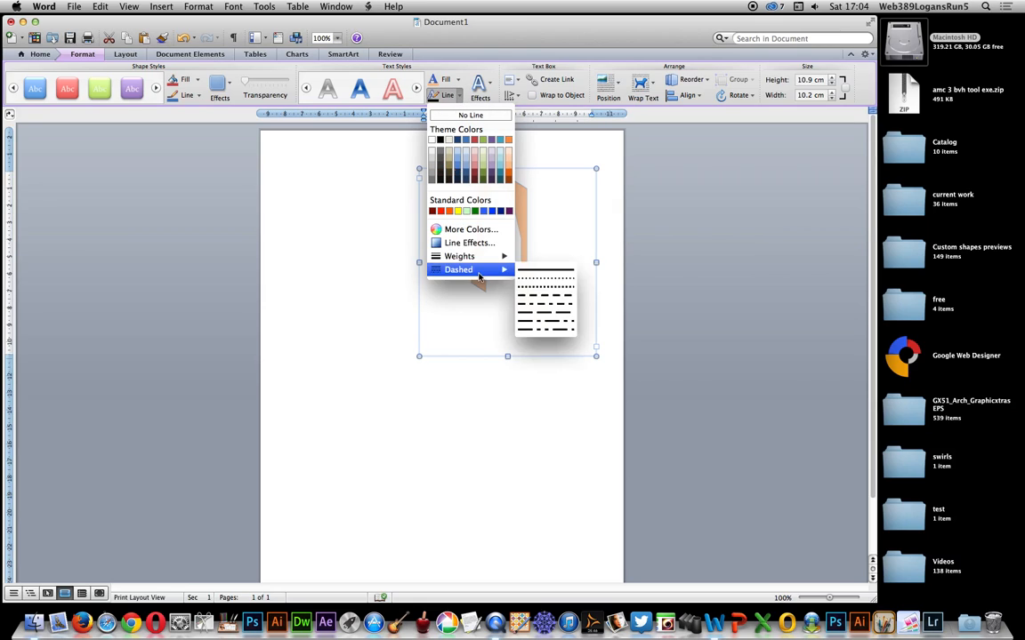
mouse_move(546, 303)
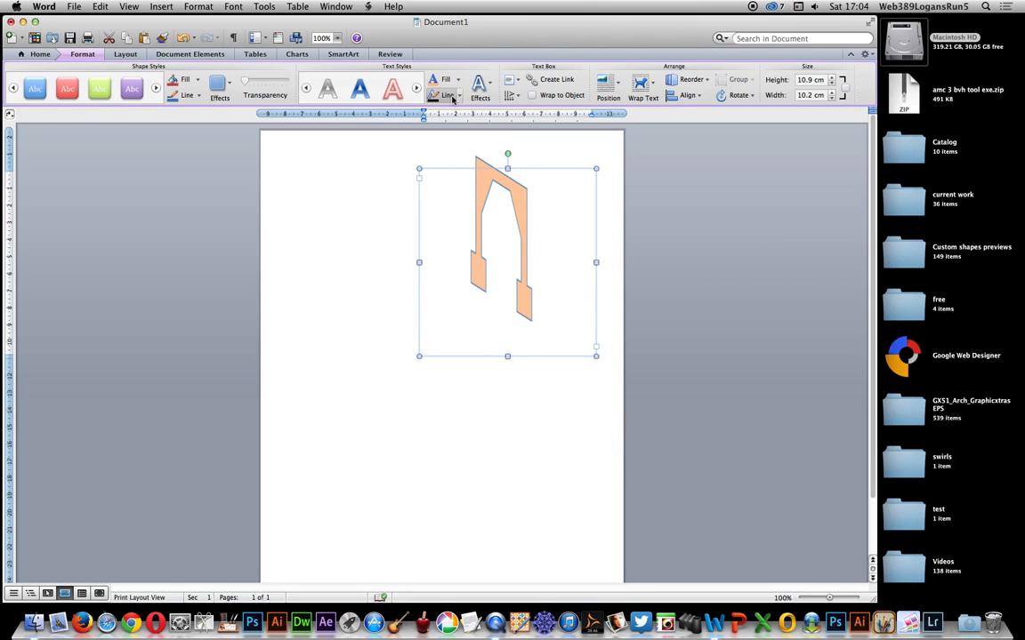
left_click(446, 95)
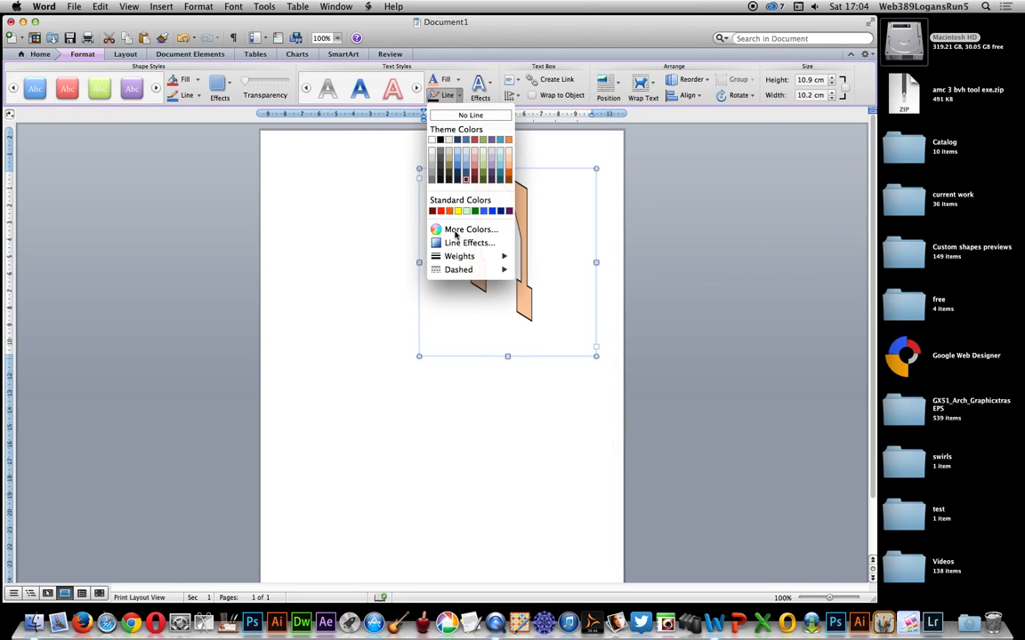
left_click(458, 256)
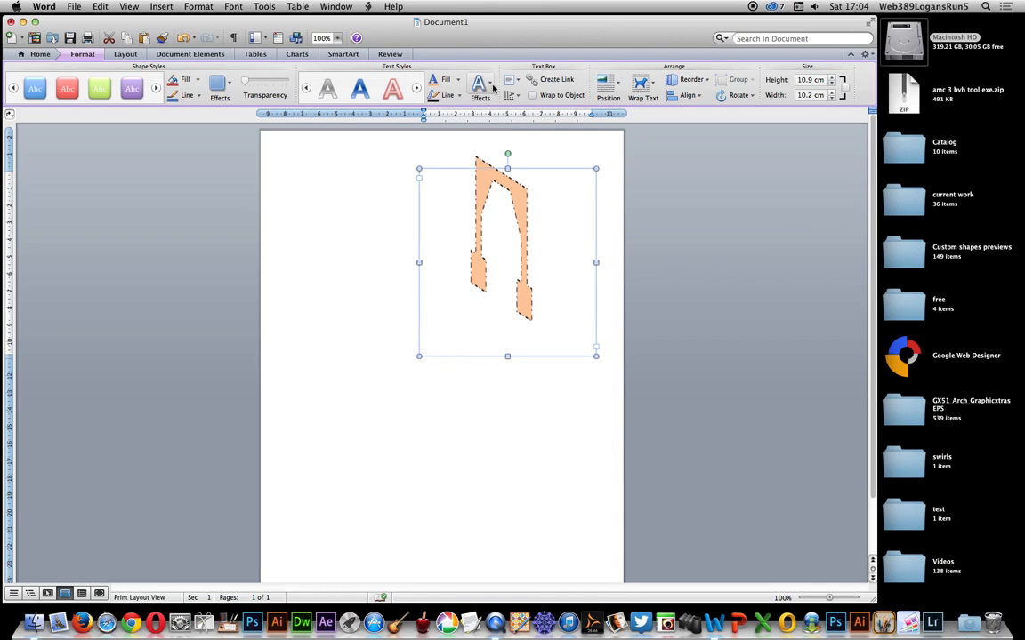
left_click(466, 80)
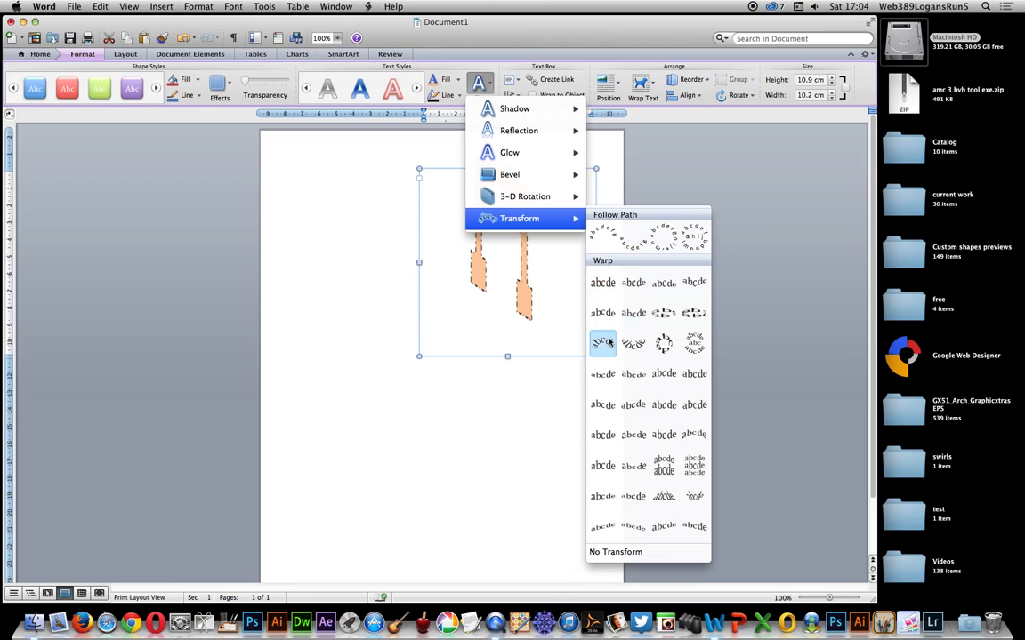
Apply an arched warp preset to the dingbat and drag it lower on the page.
left_click(602, 342)
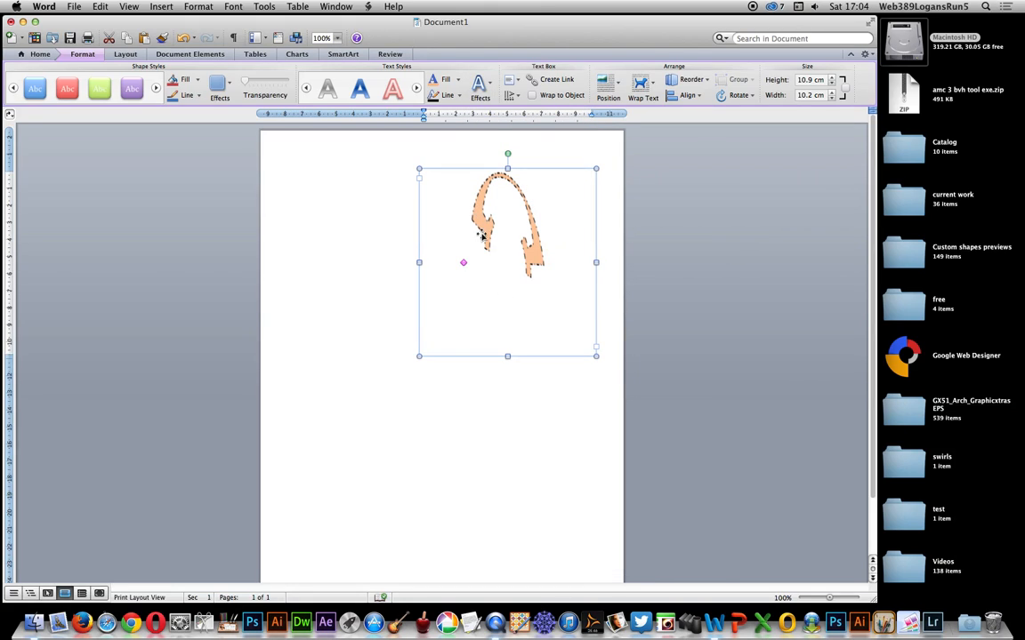
mouse_move(752, 110)
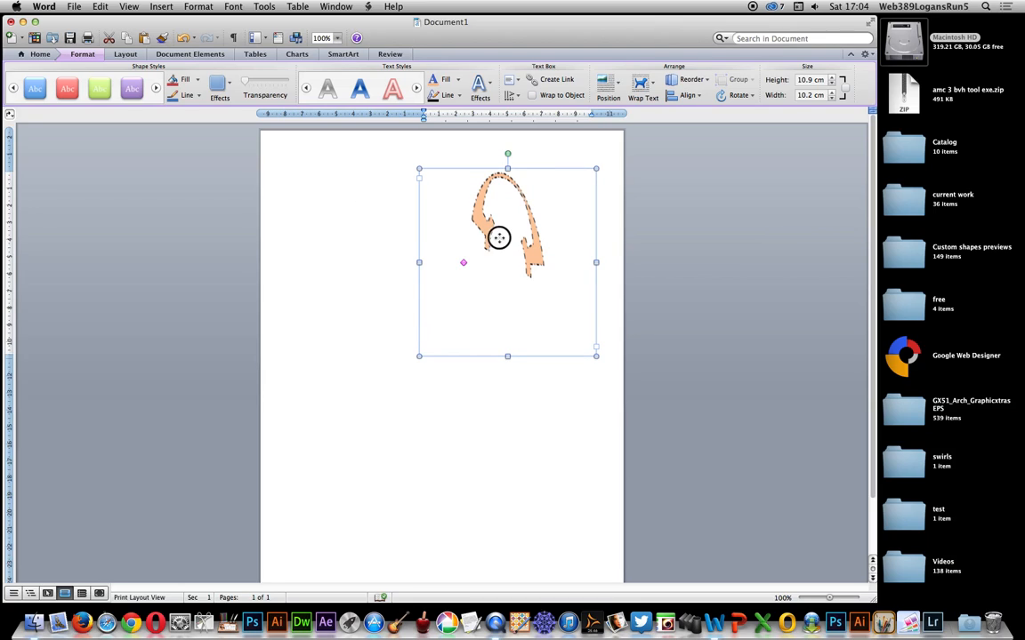
left_click_drag(499, 237, 474, 317)
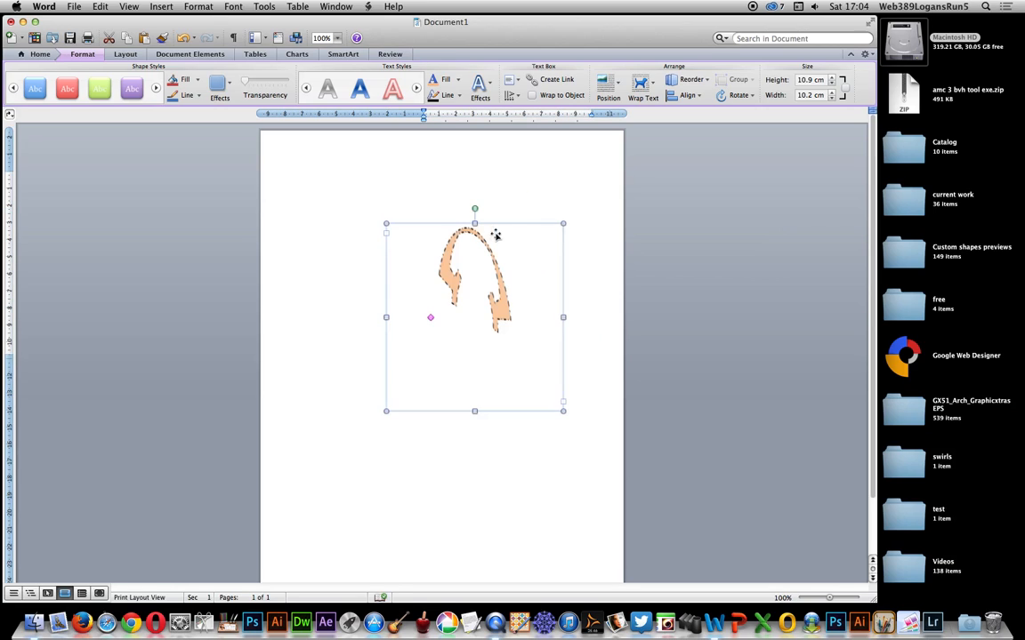
left_click(468, 80)
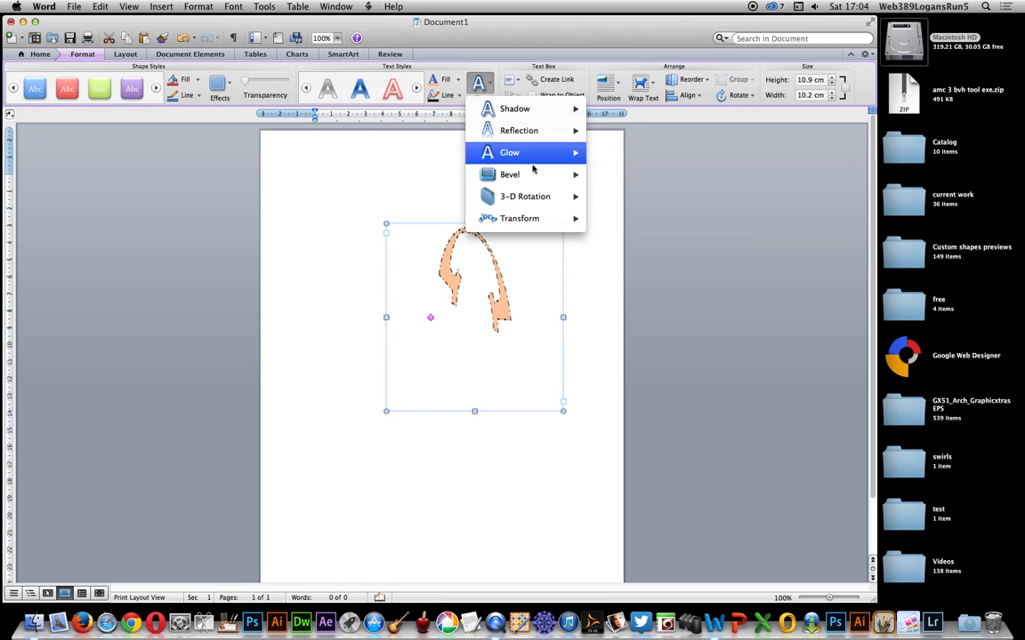
mouse_move(510, 175)
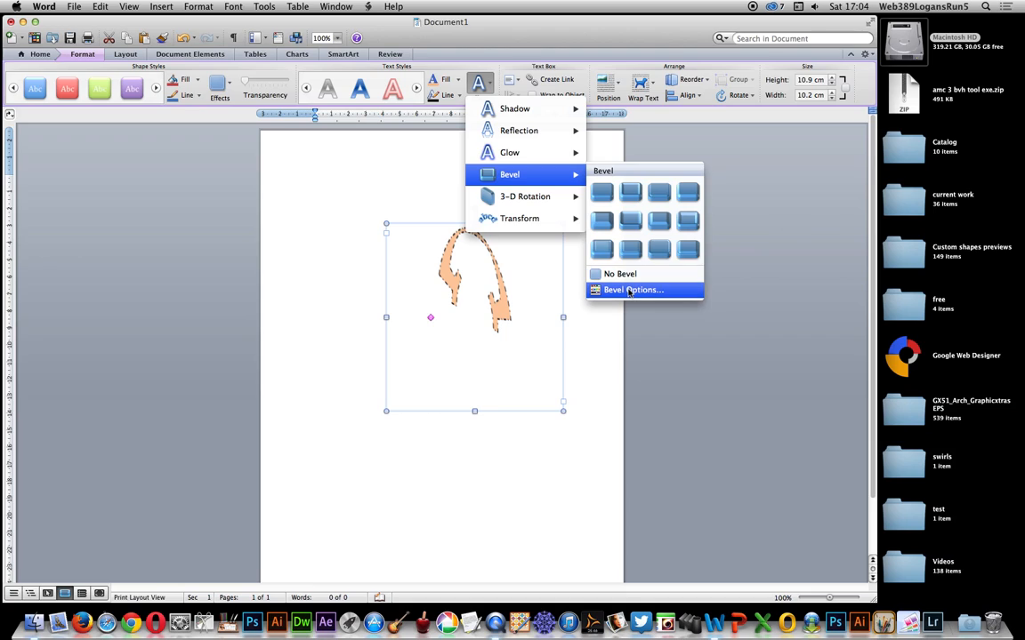
mouse_move(626, 249)
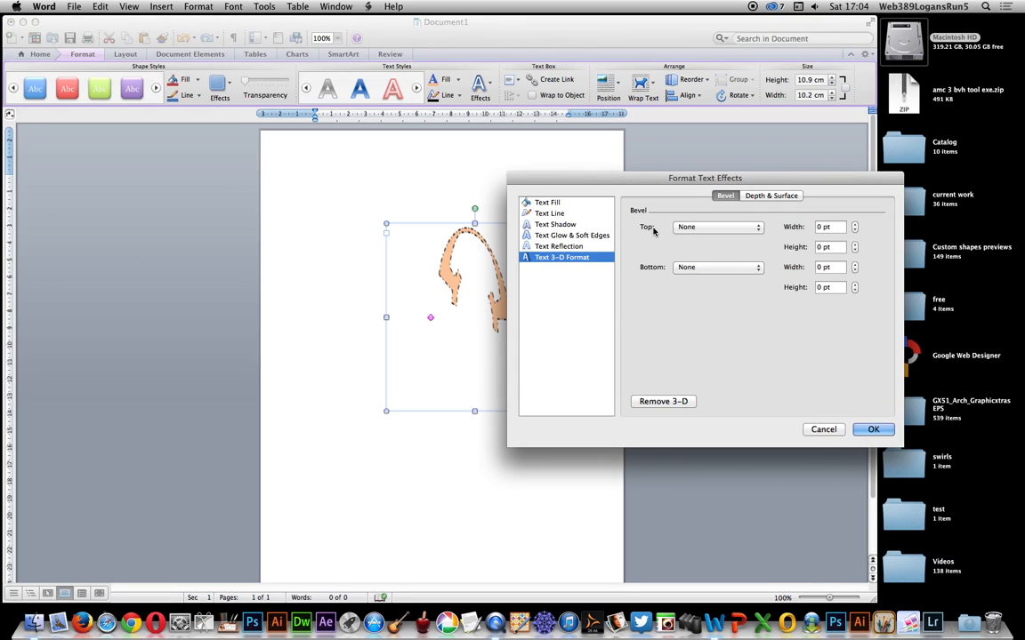
Add a text shadow at 146° angle, 152% size and 28.25 pt blur.
left_click(550, 224)
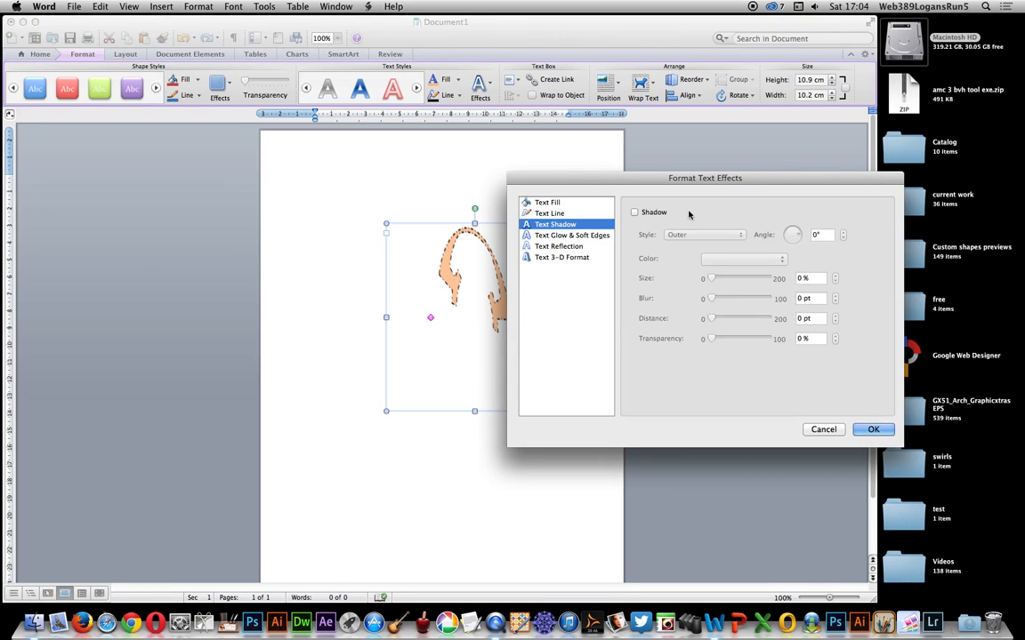
left_click(635, 212)
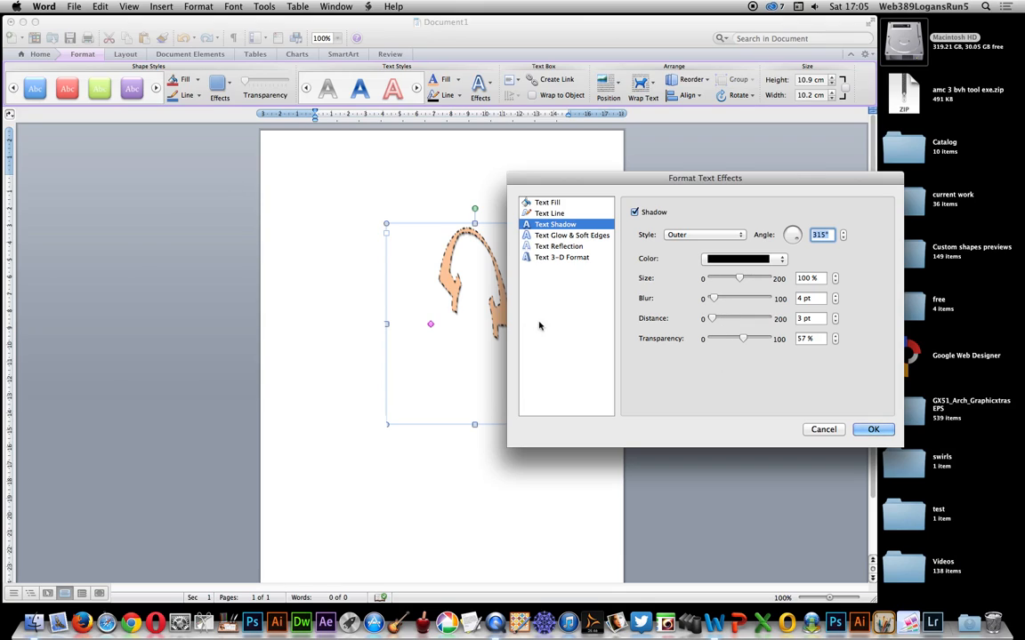
mouse_move(745, 351)
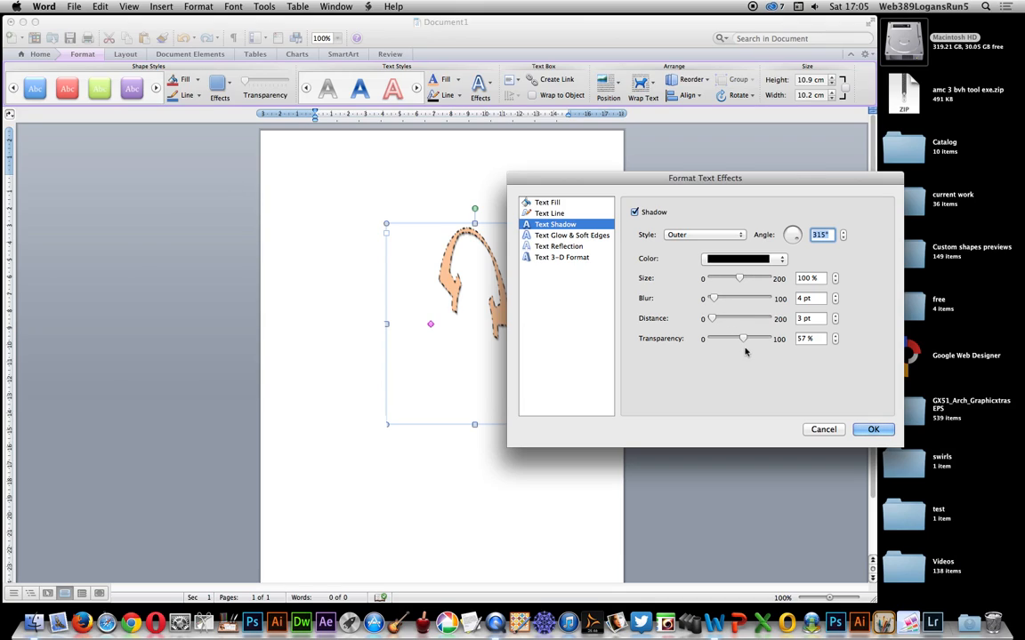
left_click(789, 234)
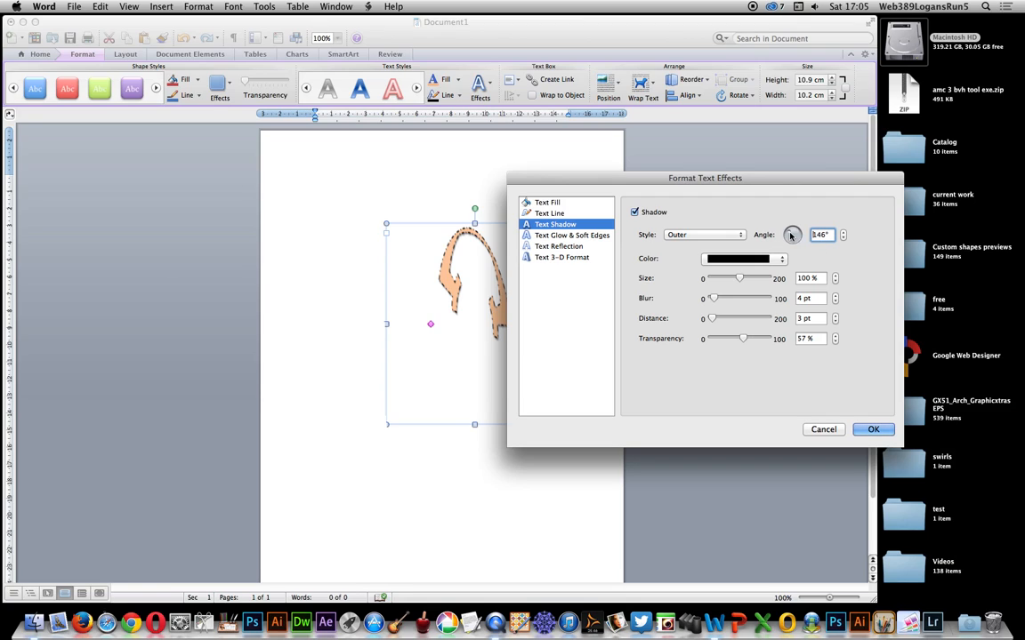
left_click_drag(739, 278, 754, 278)
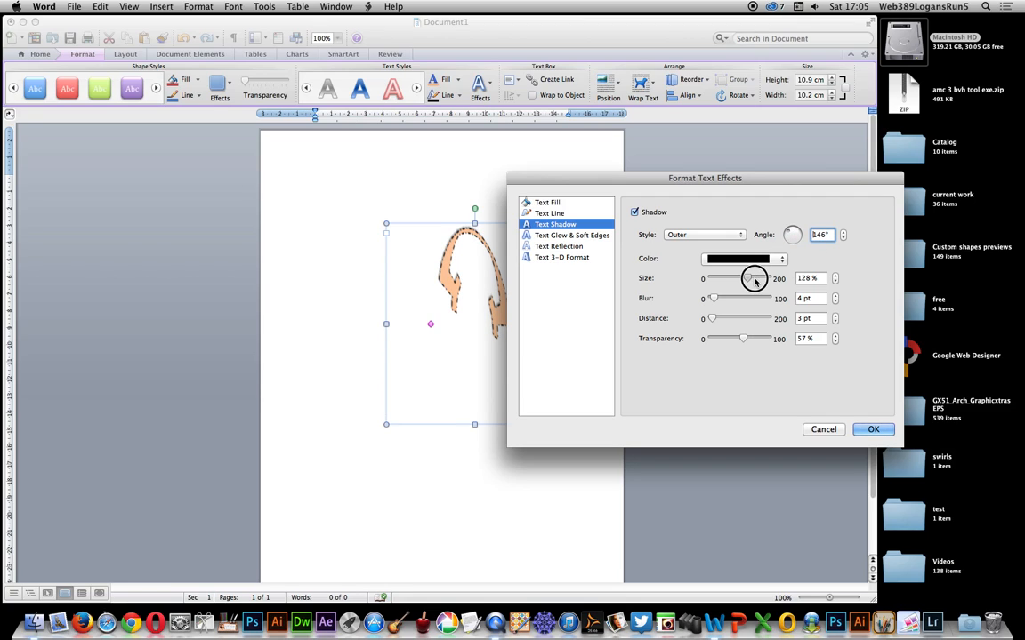
left_click_drag(711, 298, 727, 298)
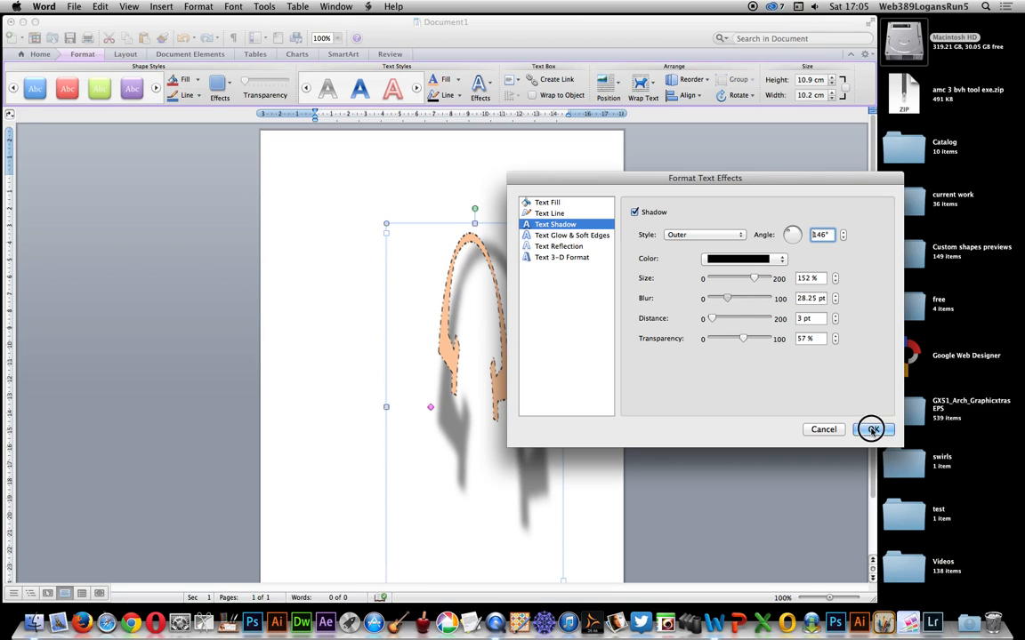
left_click(870, 429)
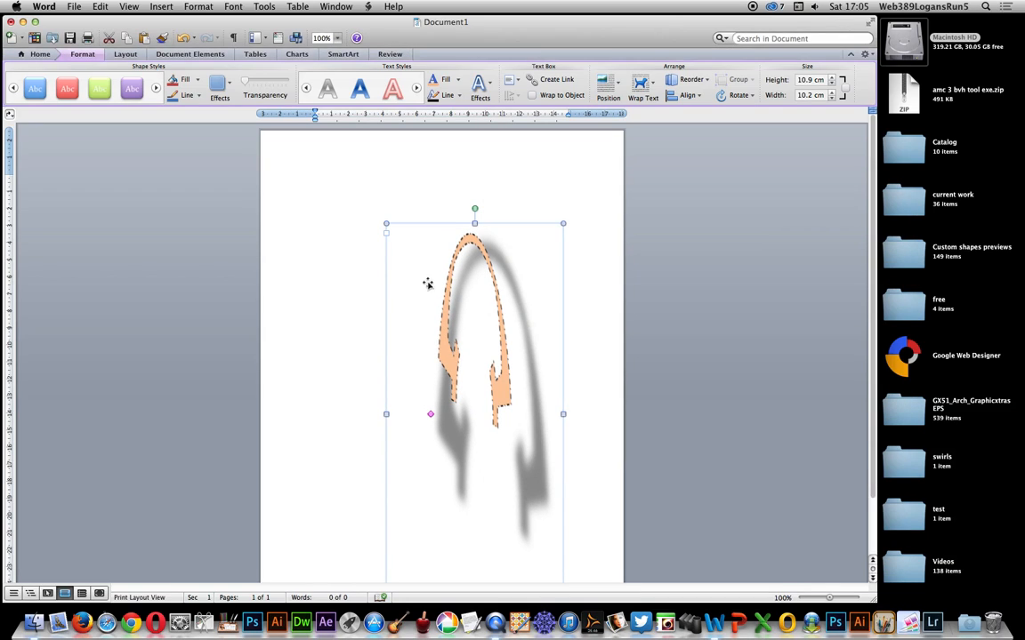